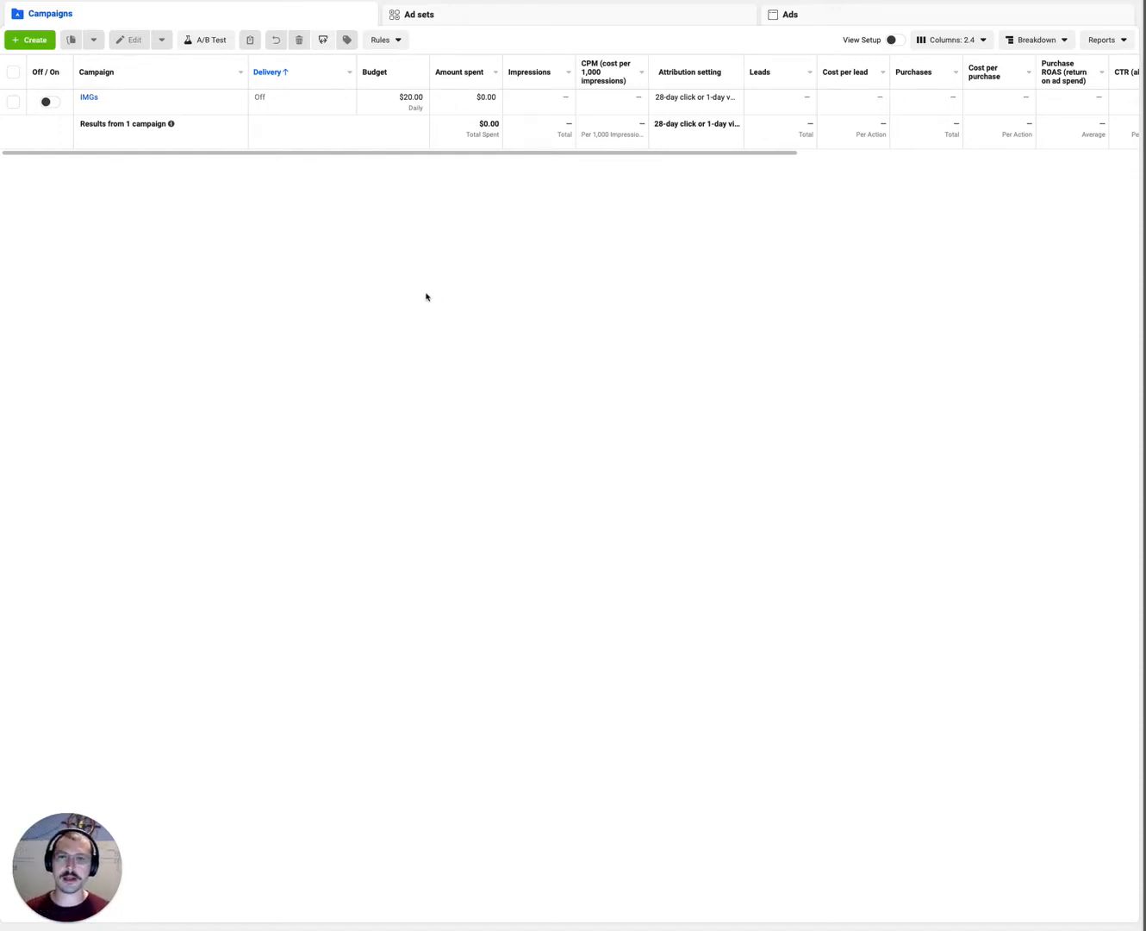
mouse_move(421, 601)
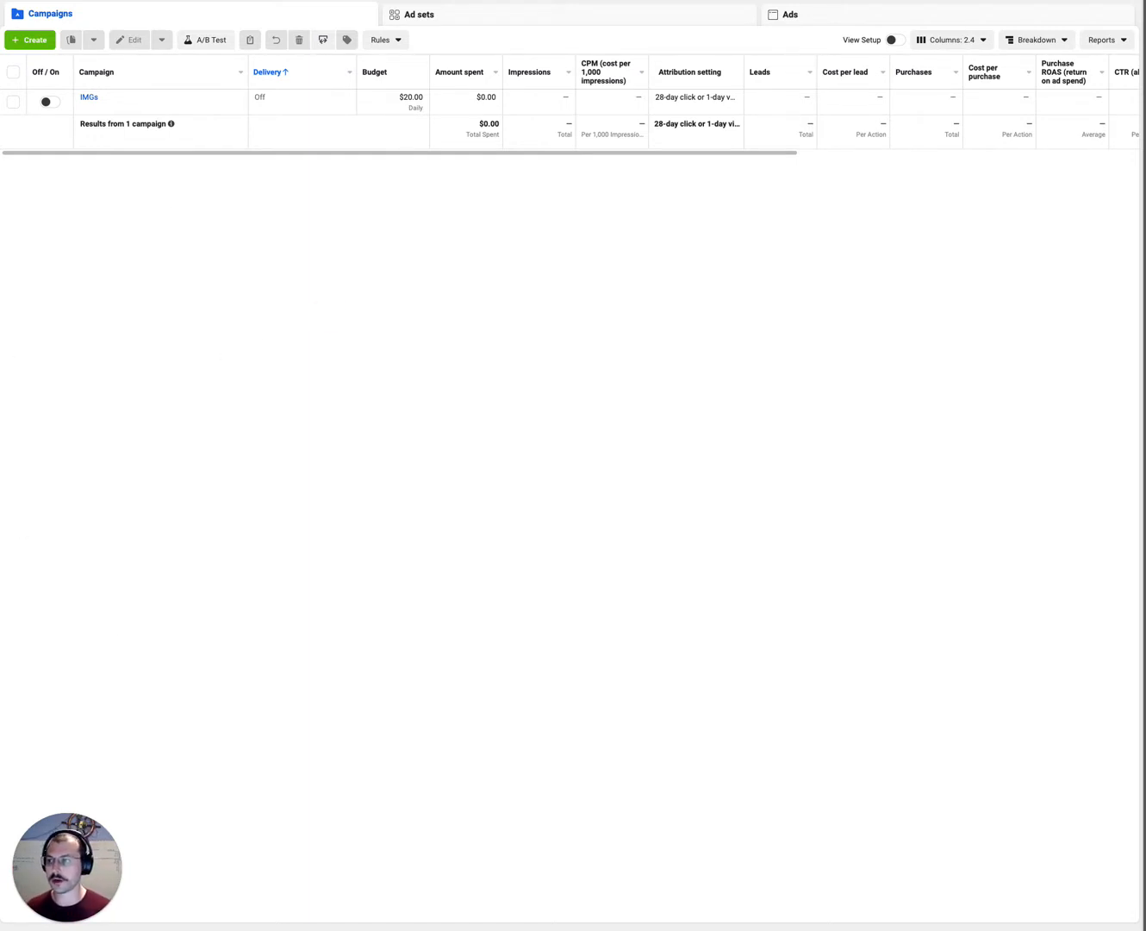
- Start a new campaign with the Sales objective and continue to setup choices
click(29, 39)
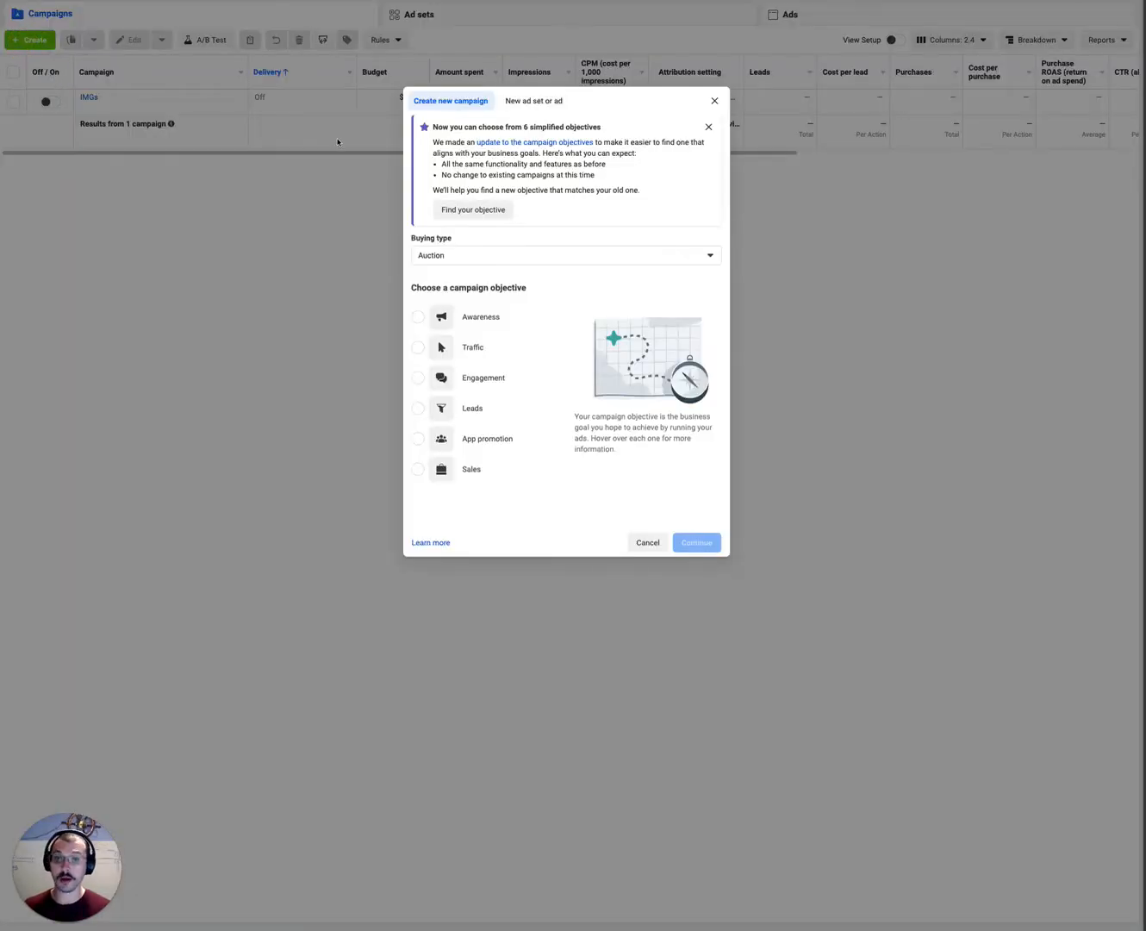
mouse_move(345, 170)
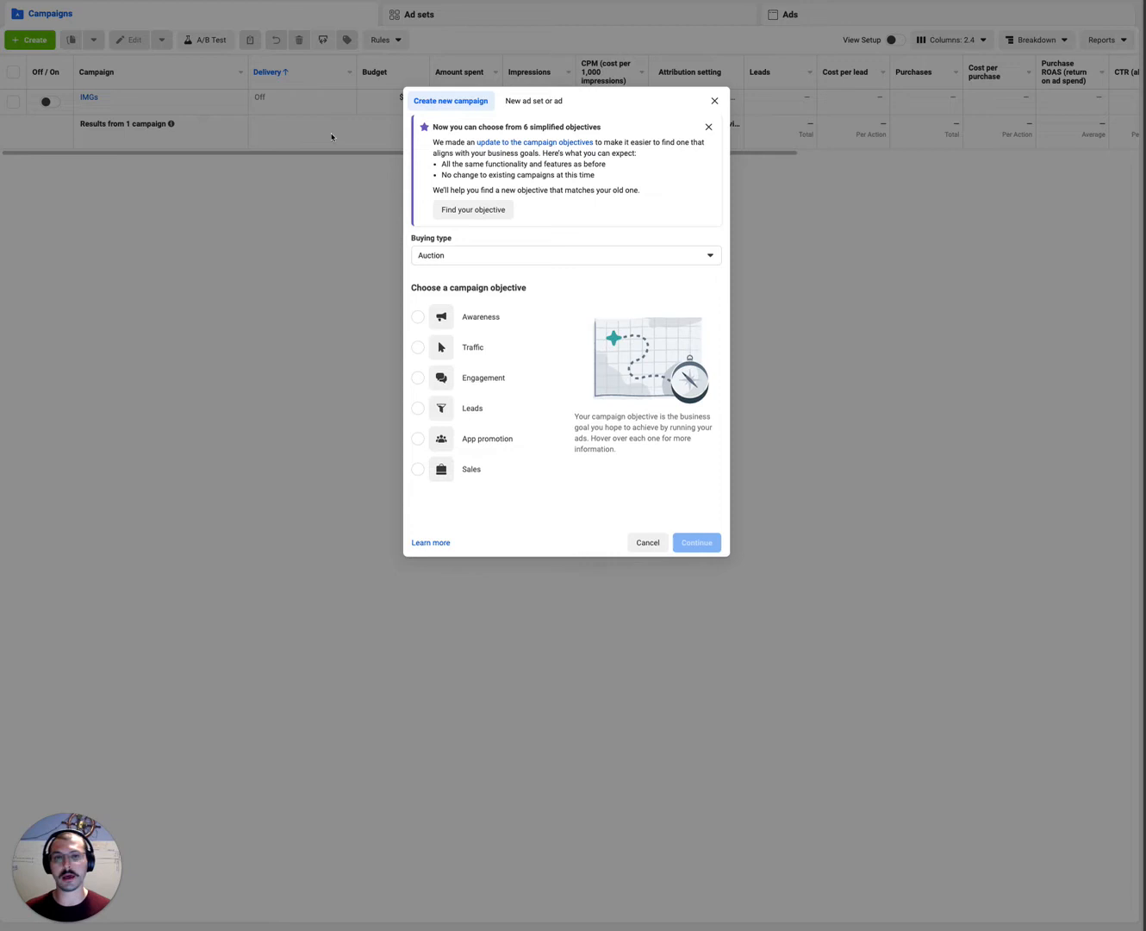
mouse_move(504, 555)
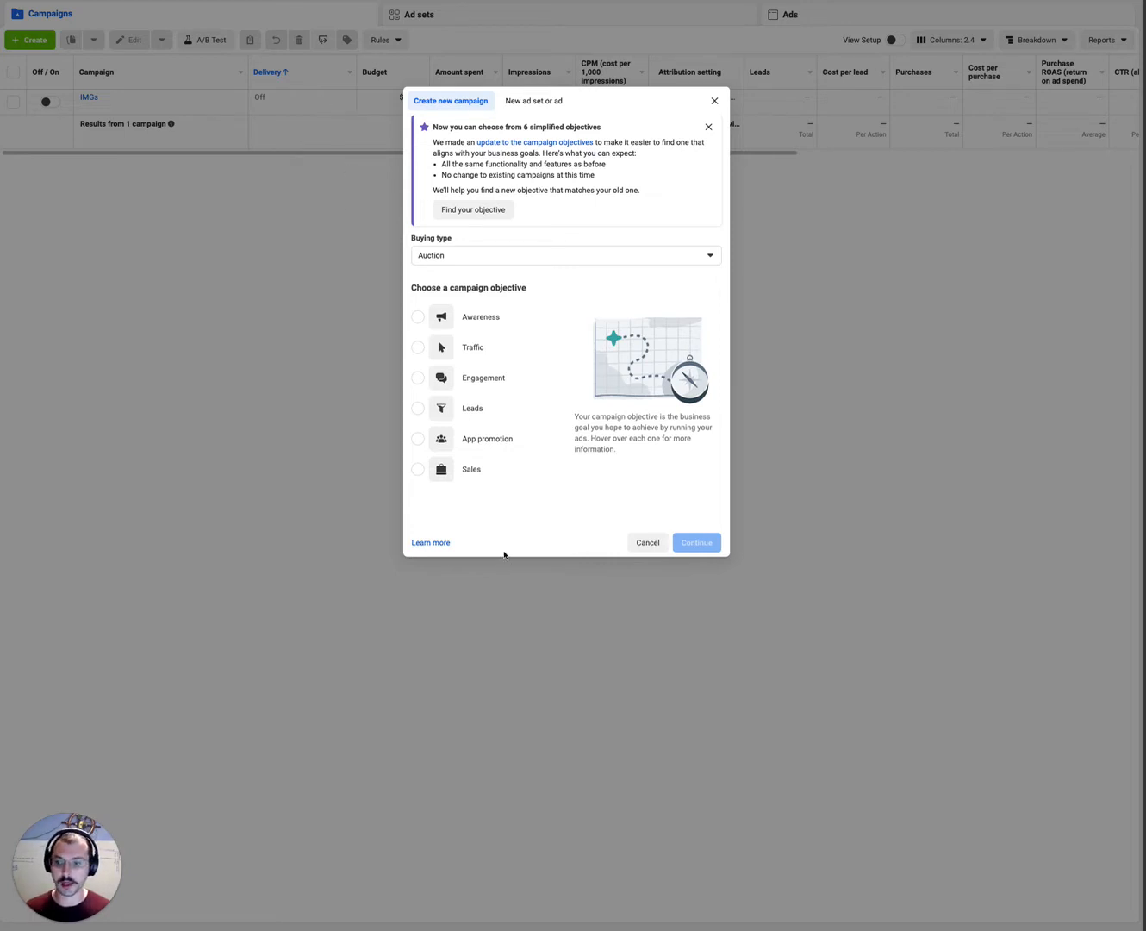
click(418, 469)
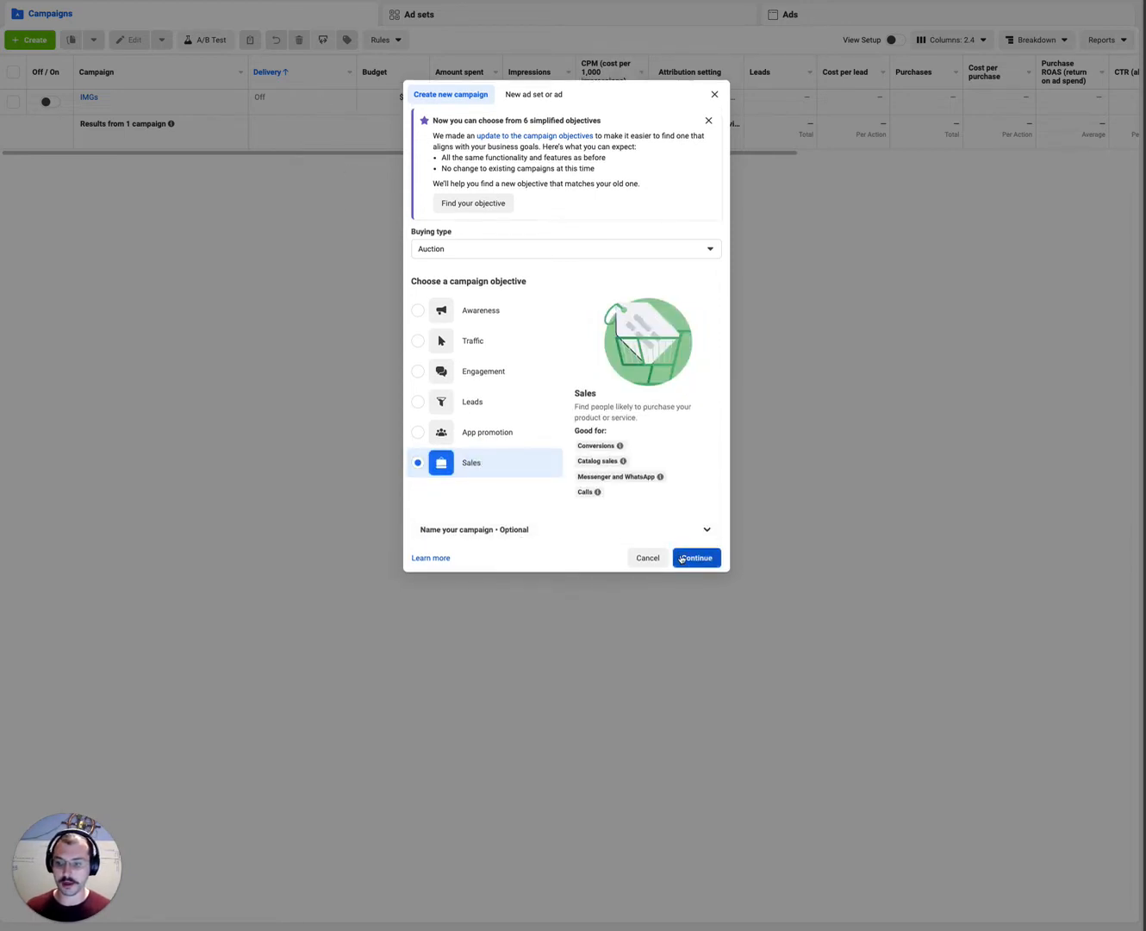
click(695, 557)
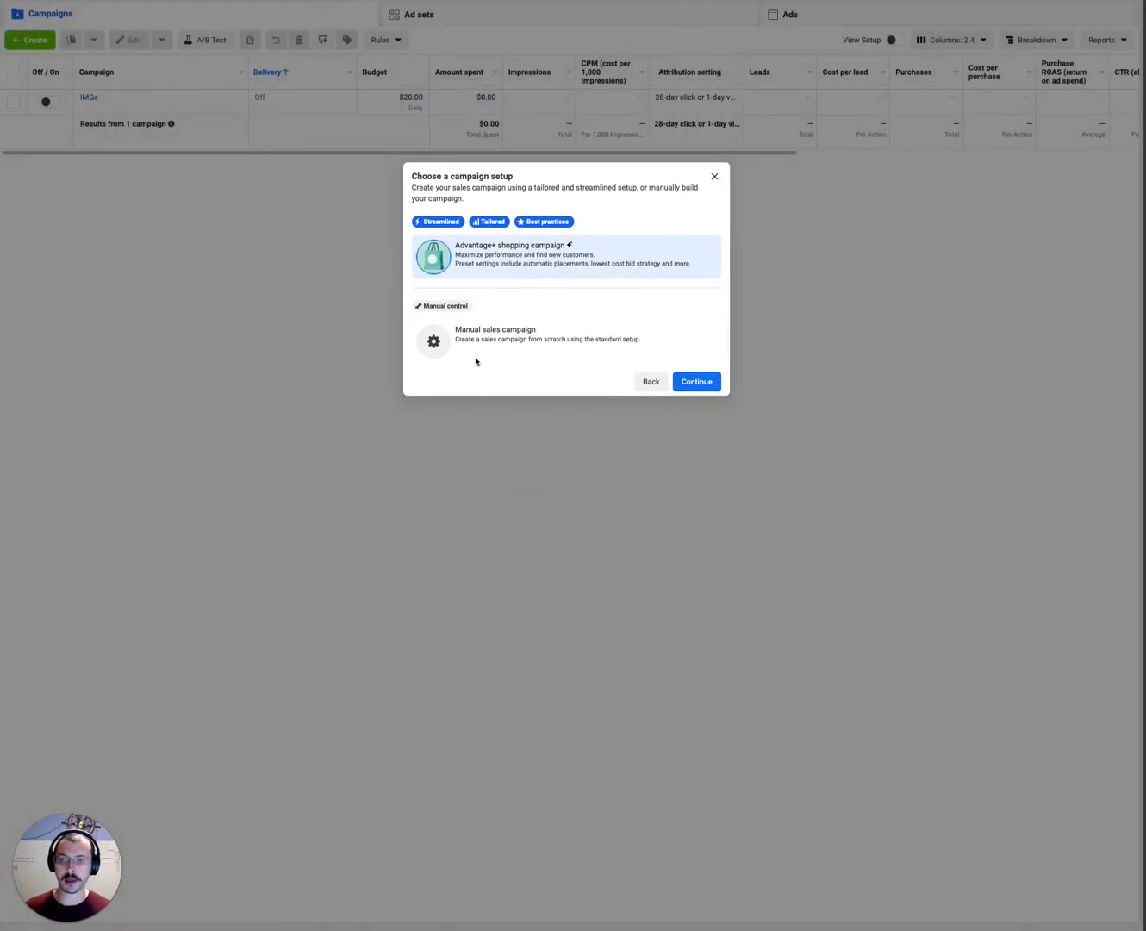
- Choose the manual sales campaign setup to create the 'New Sales Campaign' draft
click(548, 339)
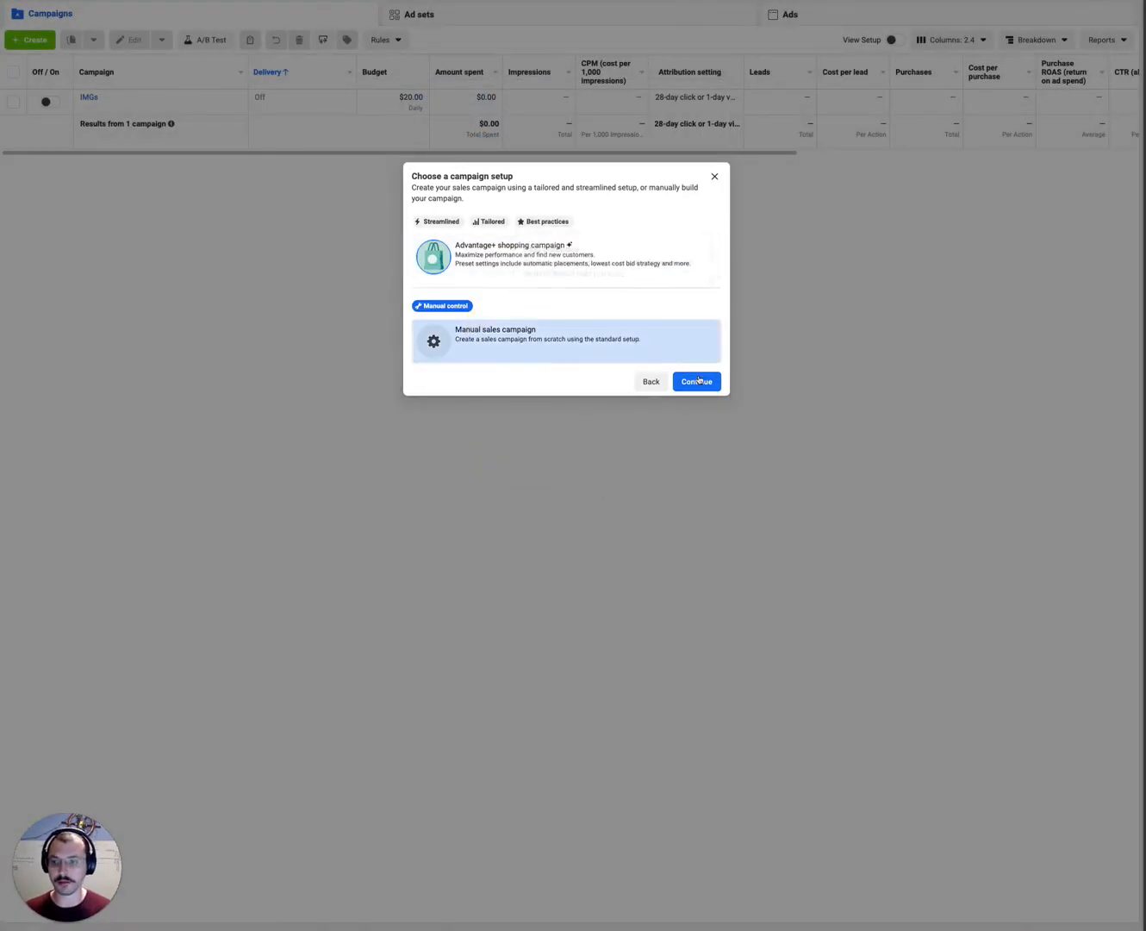
click(695, 381)
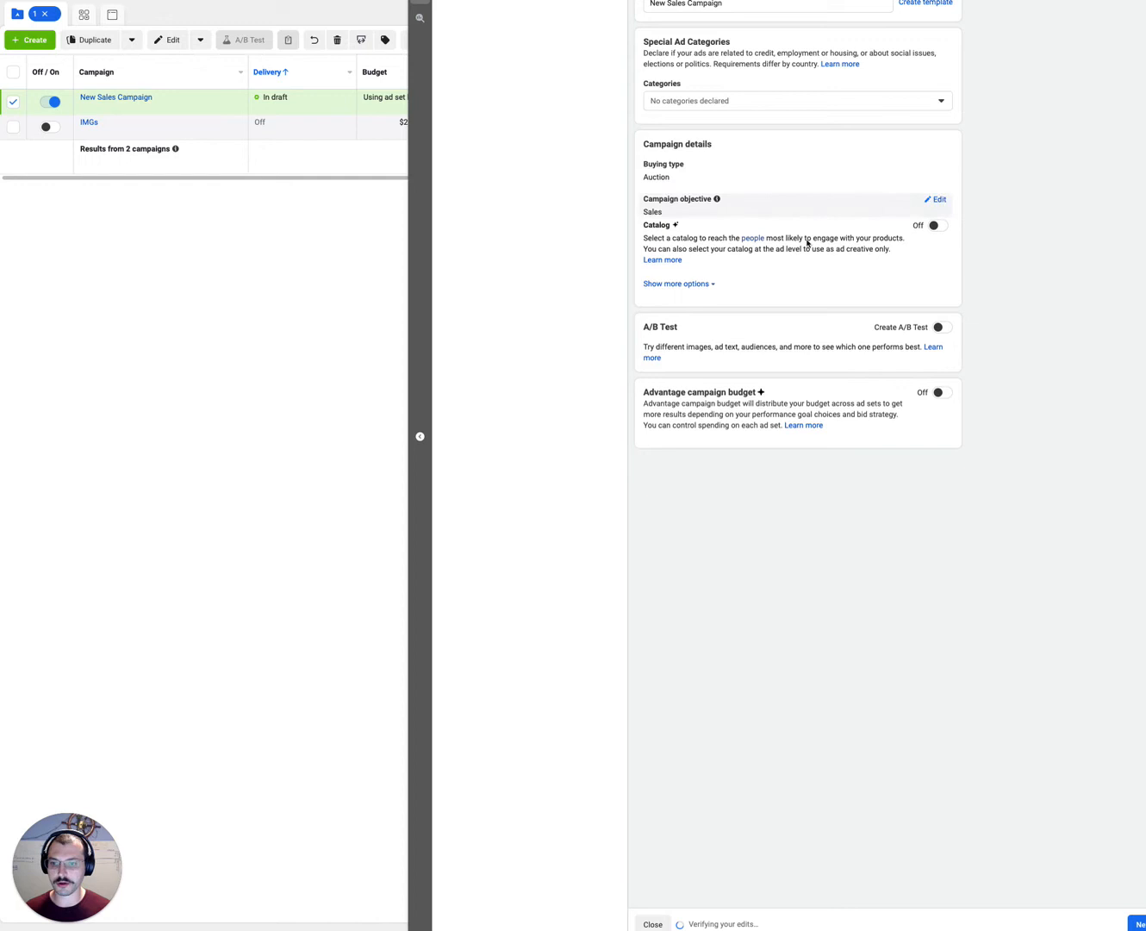
- Enable Advantage campaign budget and set the campaign bid strategy to Bid cap
click(938, 392)
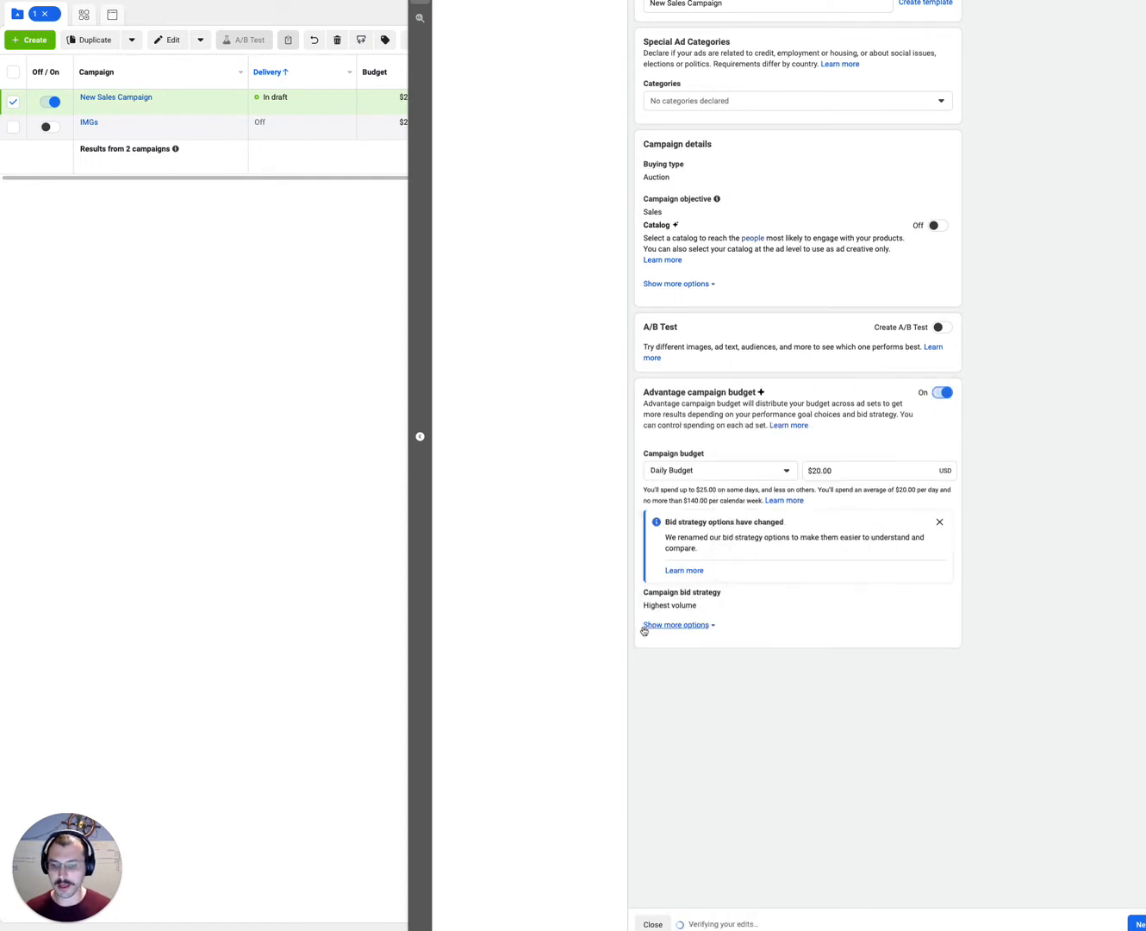
click(676, 624)
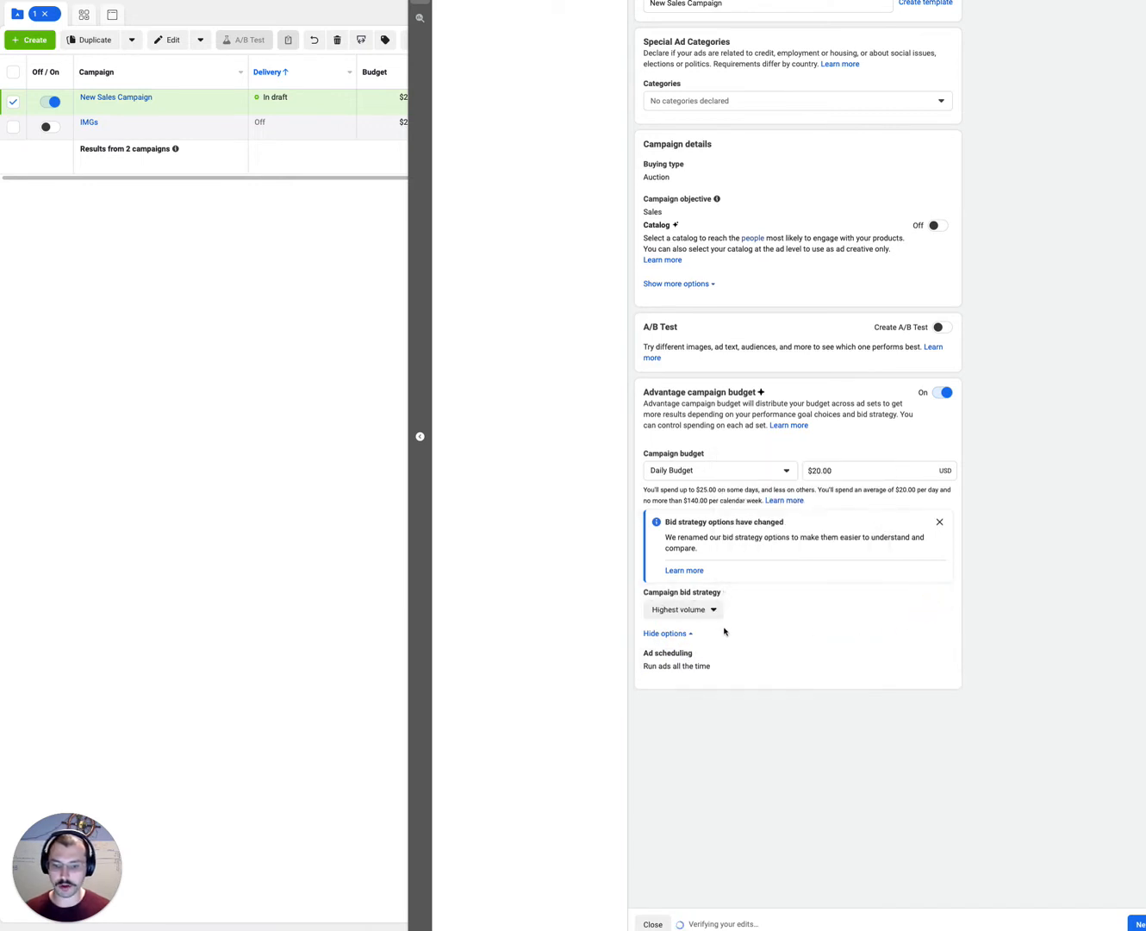
click(682, 610)
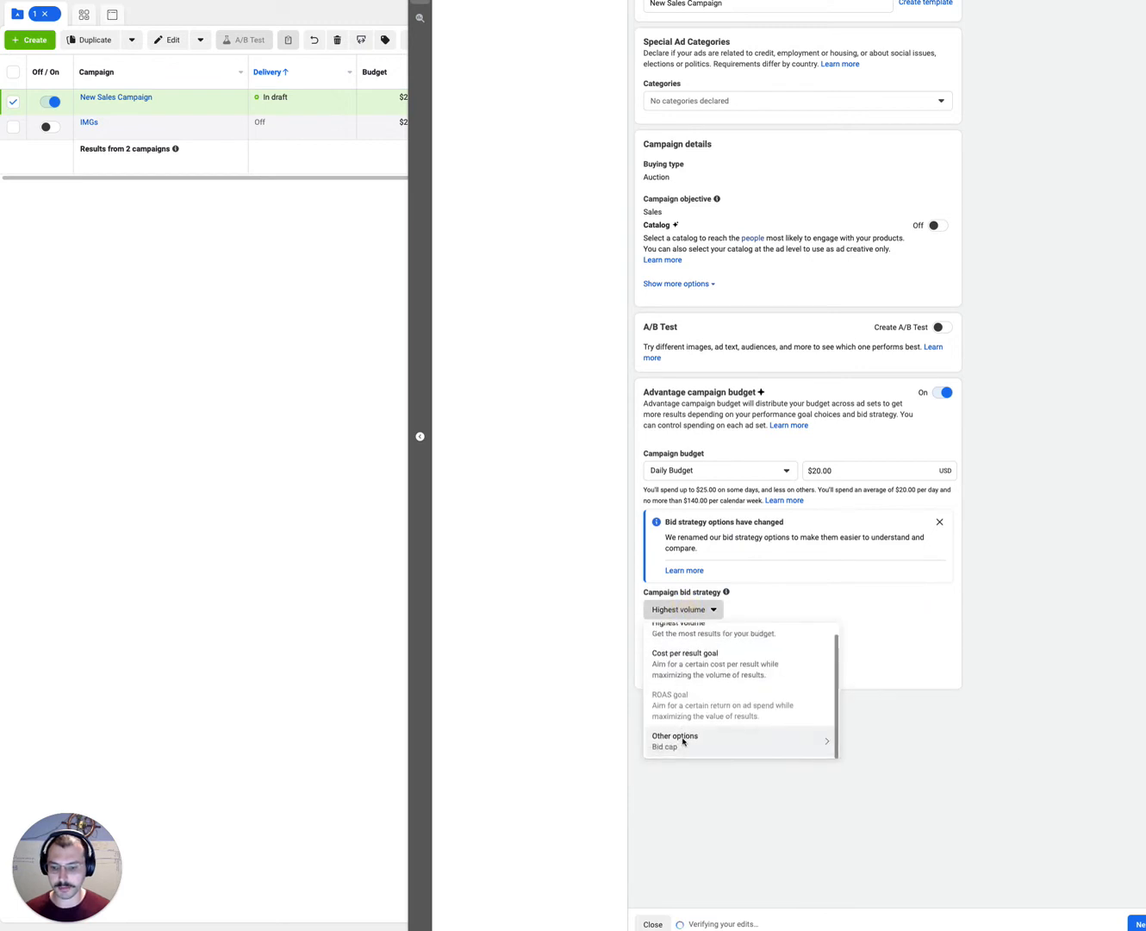
click(663, 745)
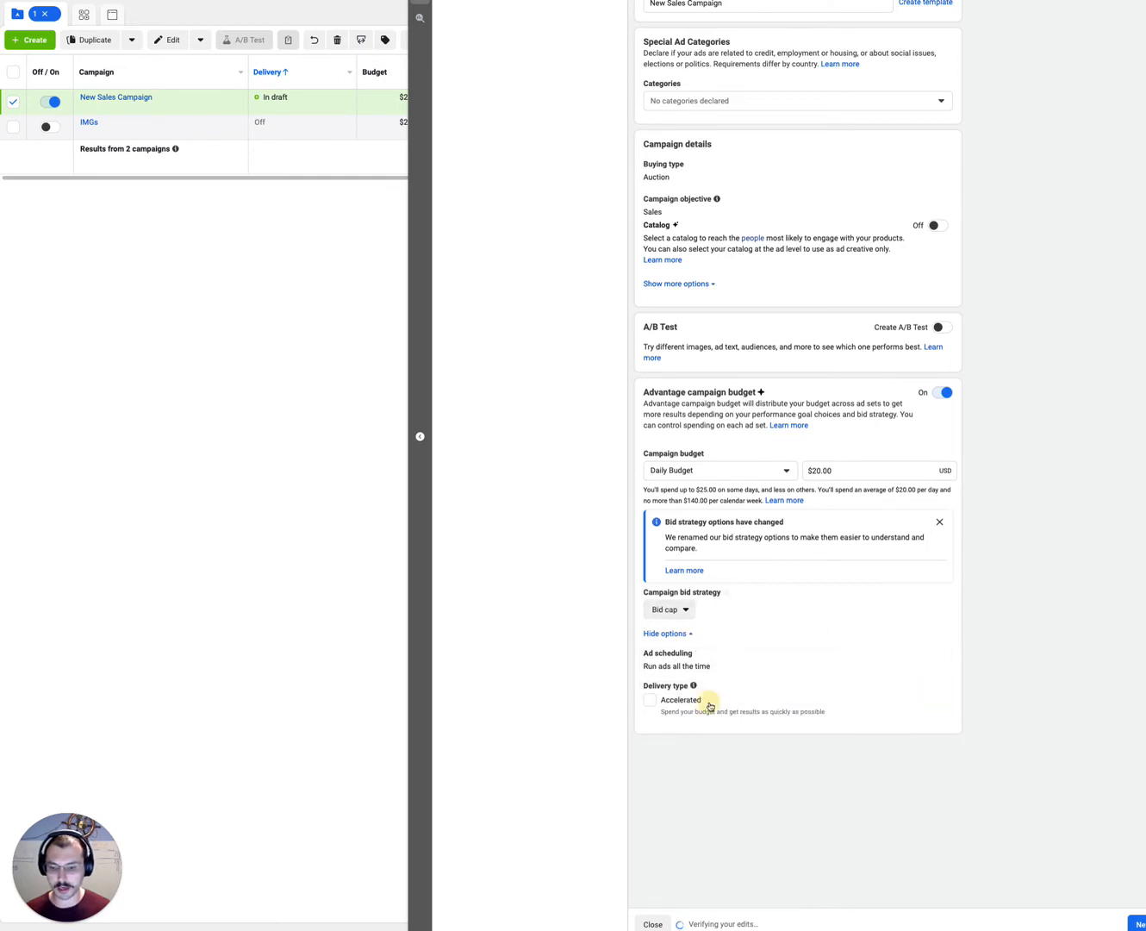
- Tick the Accelerated delivery type for New Sales Campaign
click(651, 699)
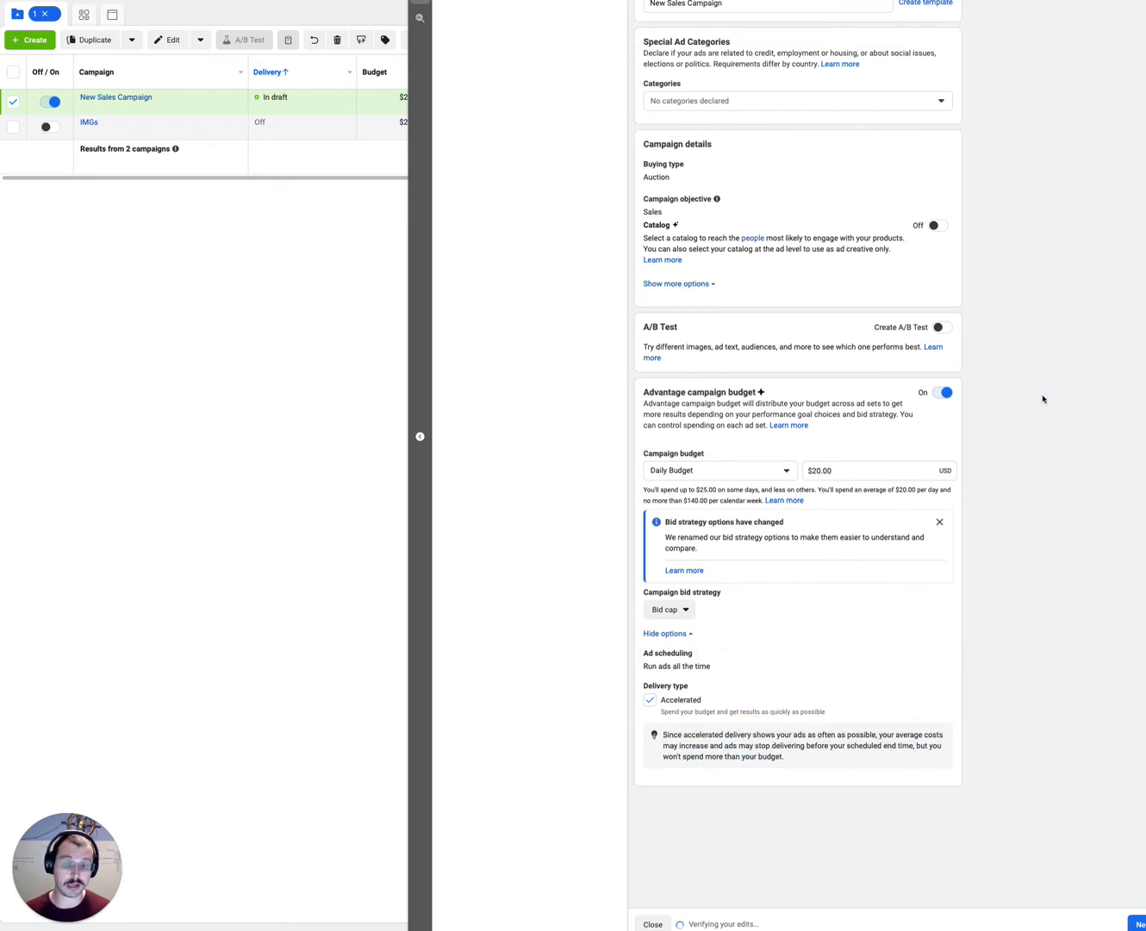
mouse_move(1042, 396)
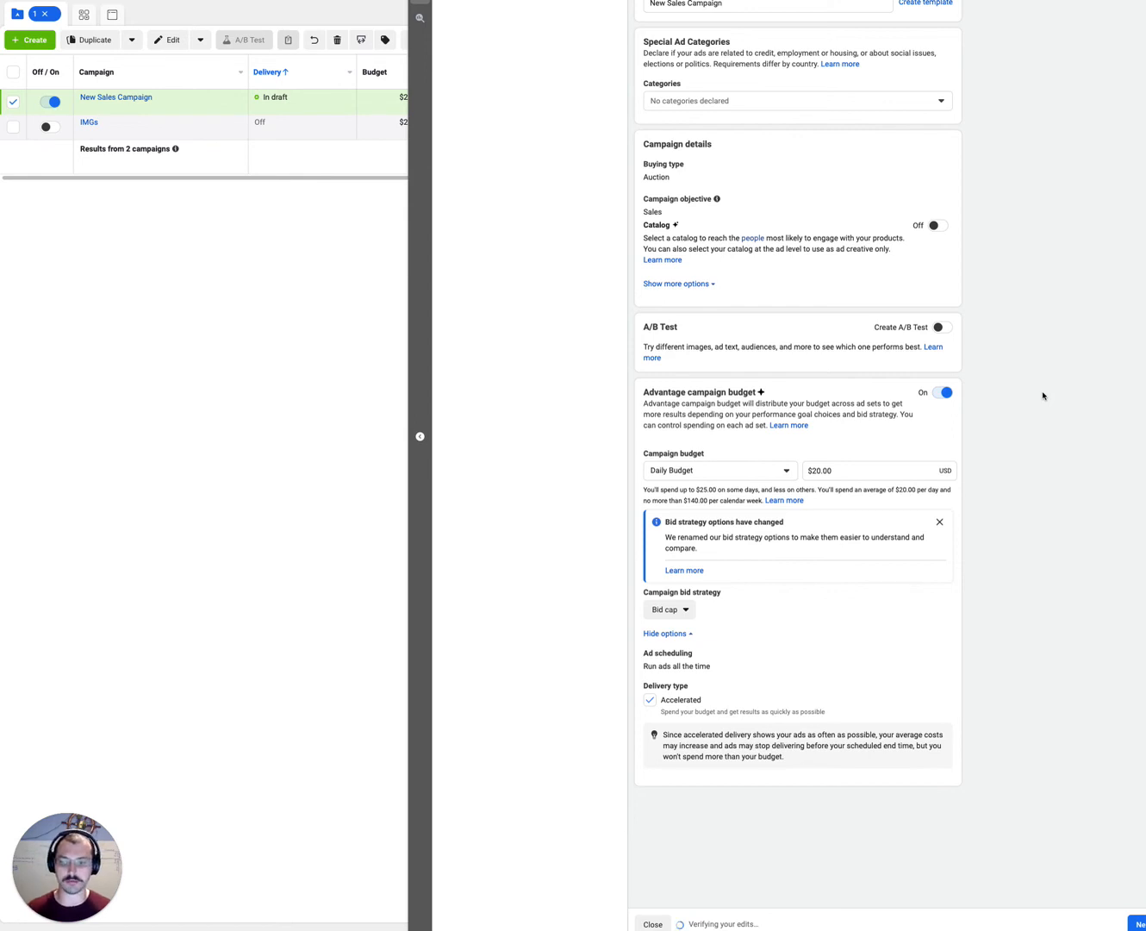
mouse_move(1004, 381)
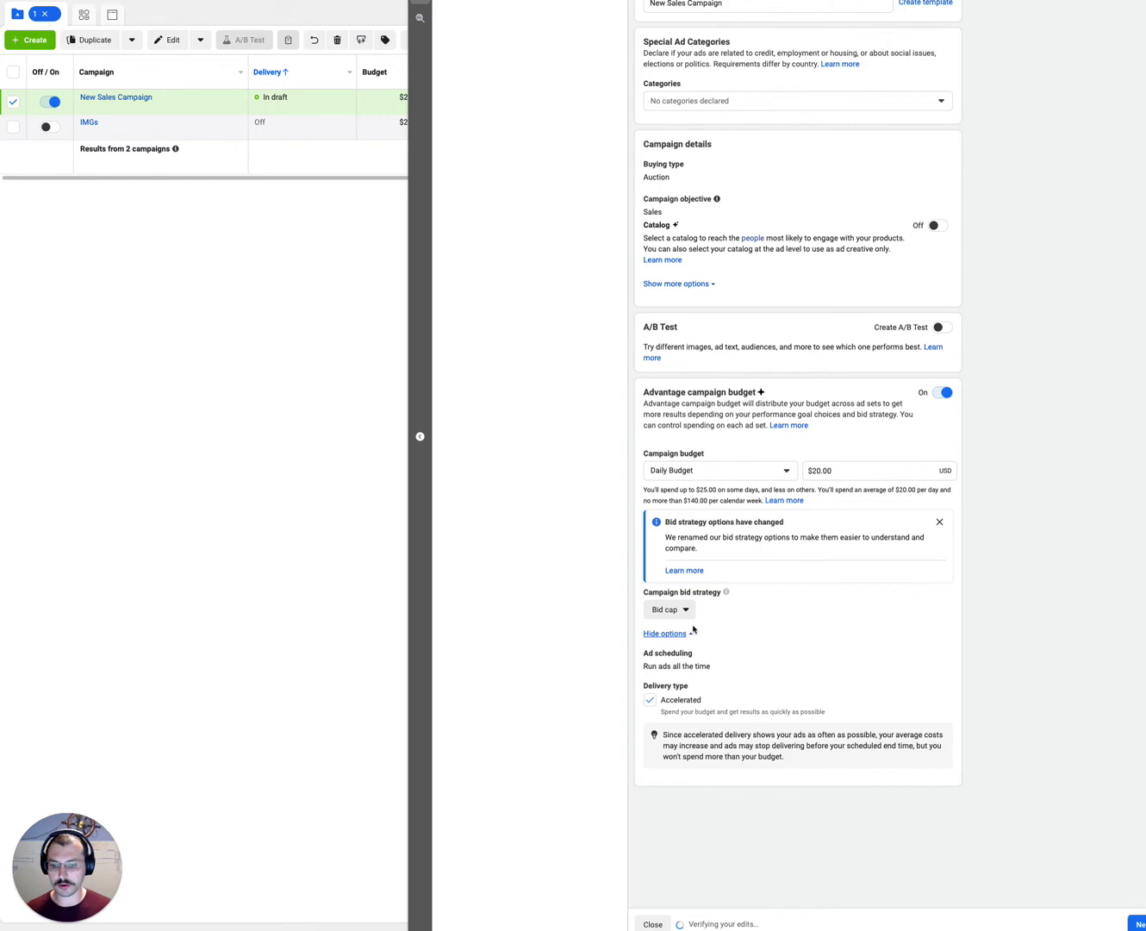
- Switch the bid strategy via Highest volume to Cost per result goal
click(669, 609)
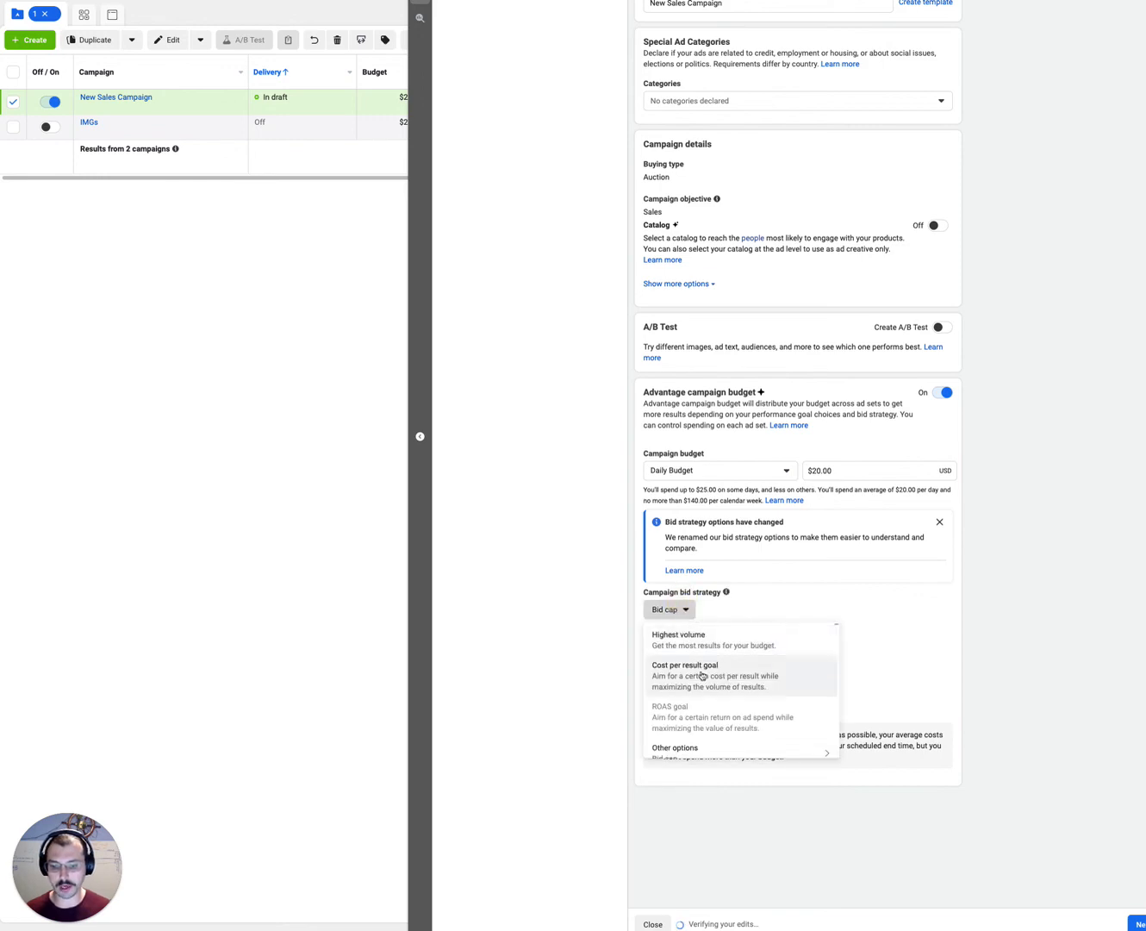
click(678, 639)
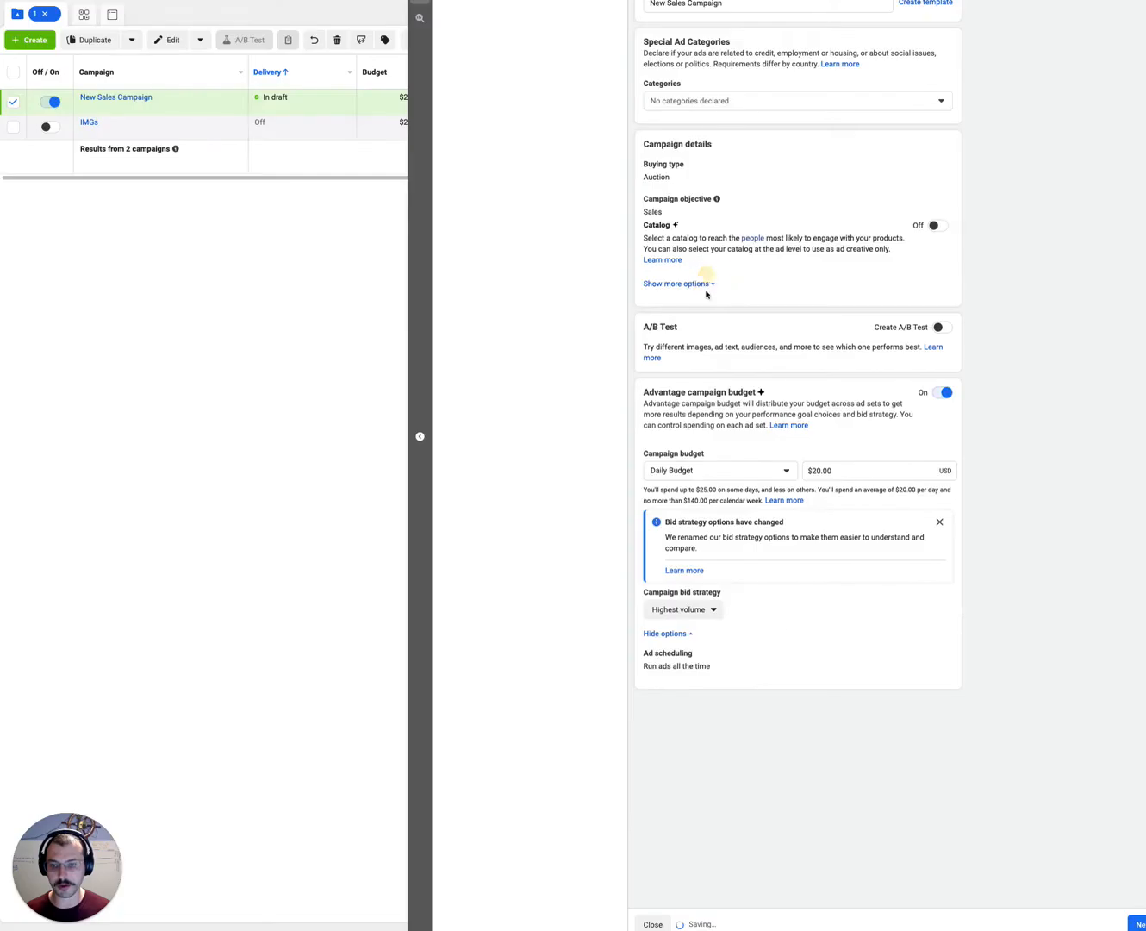
click(682, 609)
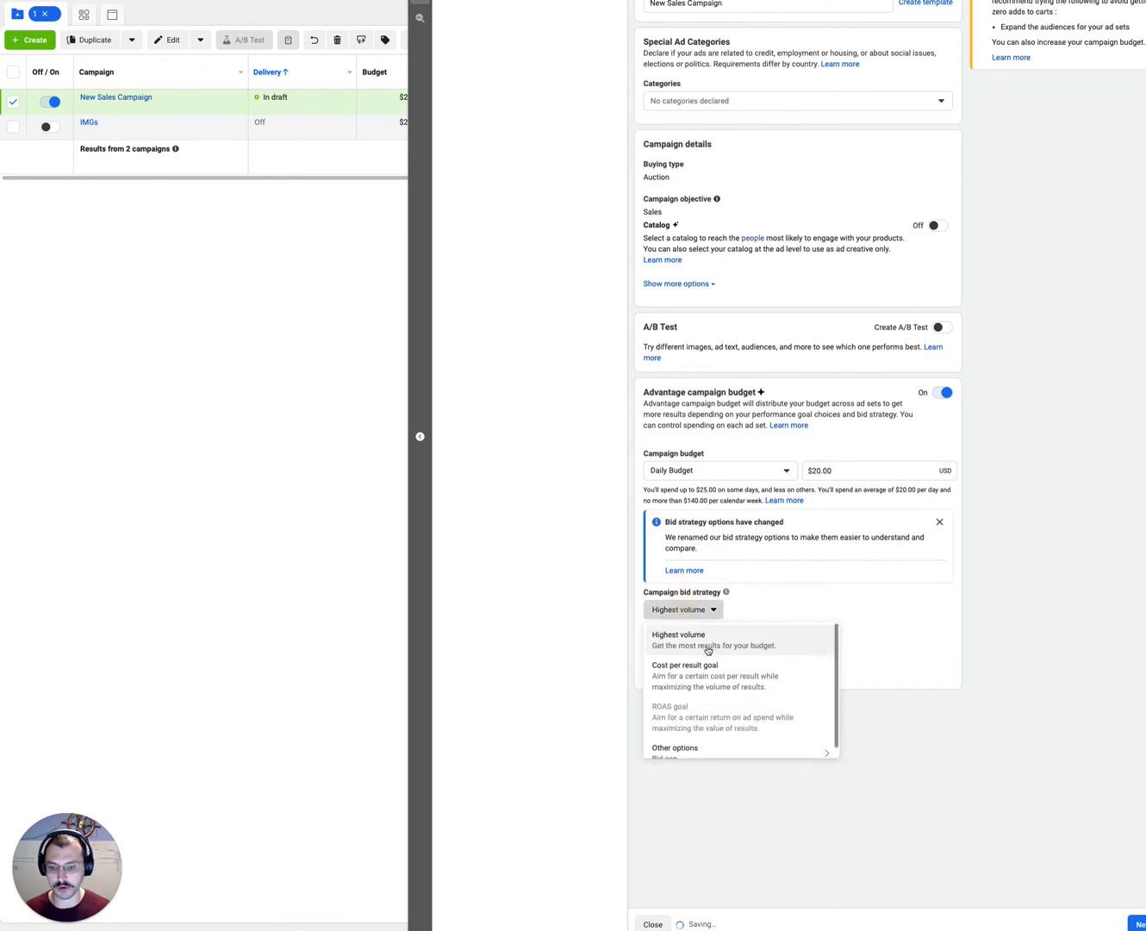
click(684, 665)
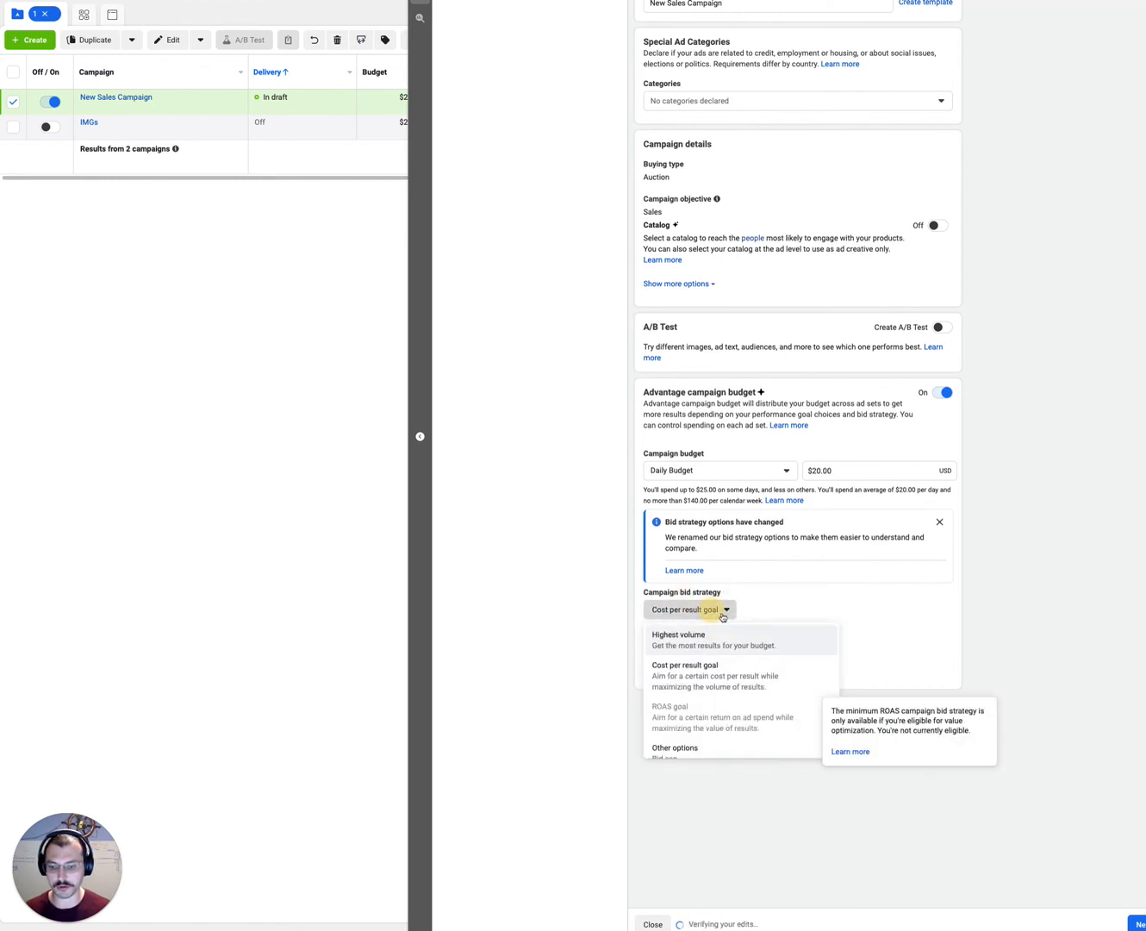
click(687, 609)
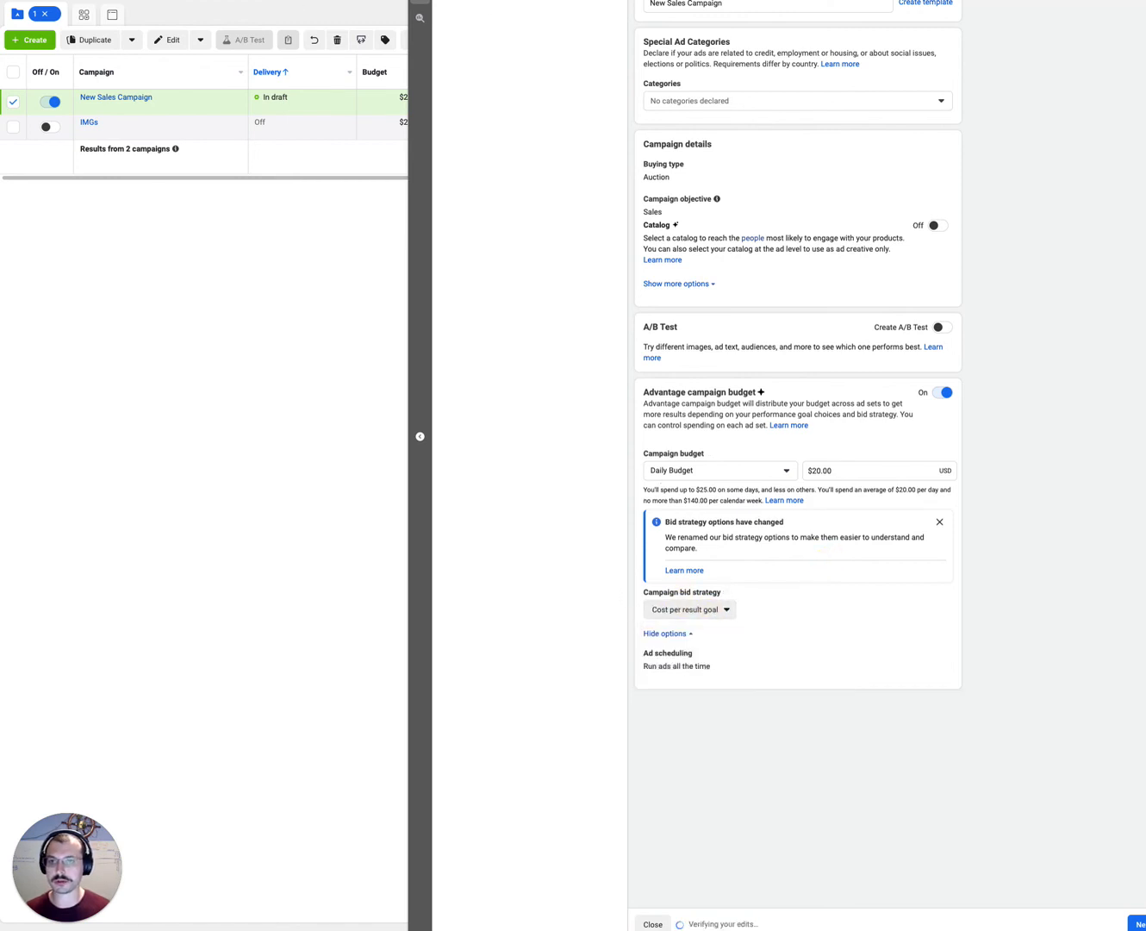